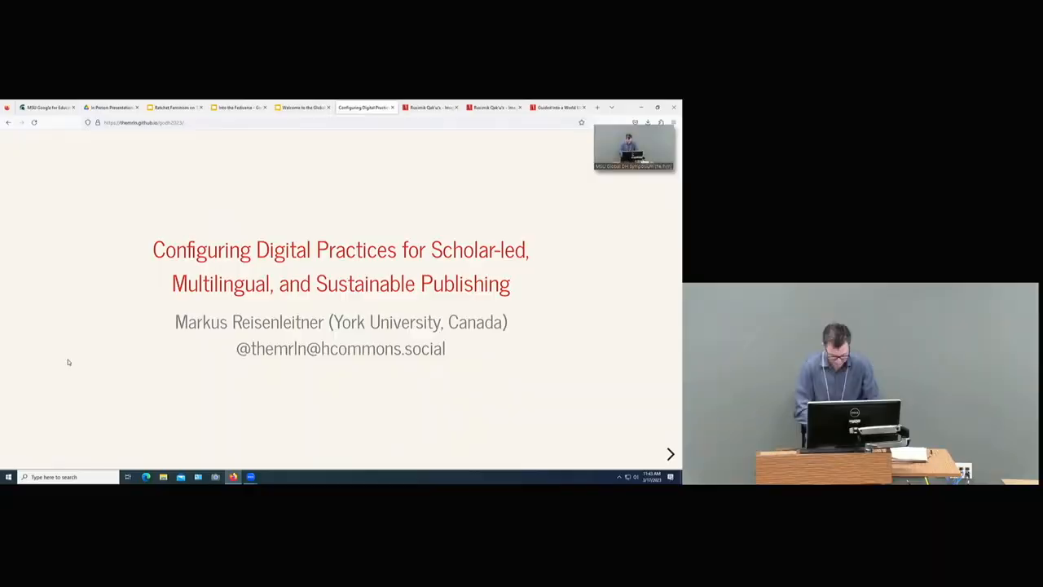
# - Advance past the title slide and through the CBC profit-margins quote to the following slide
pyautogui.click(670, 453)
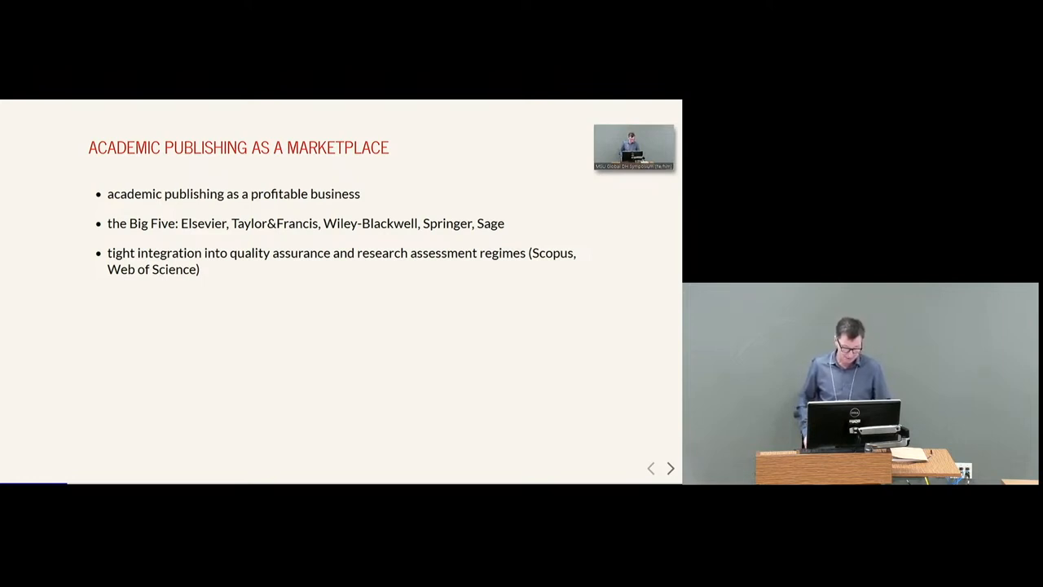
pyautogui.click(672, 468)
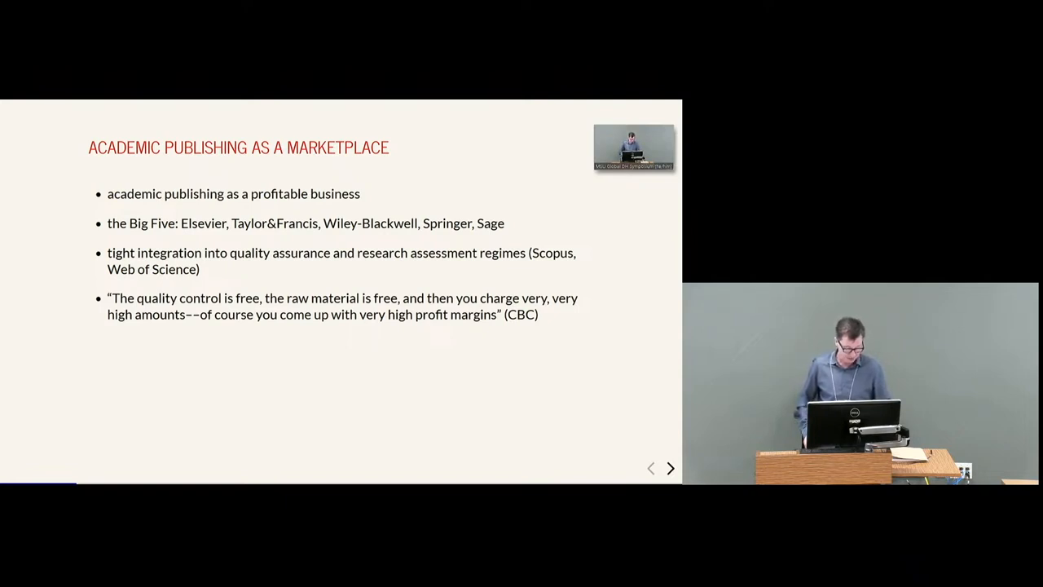
pyautogui.click(671, 467)
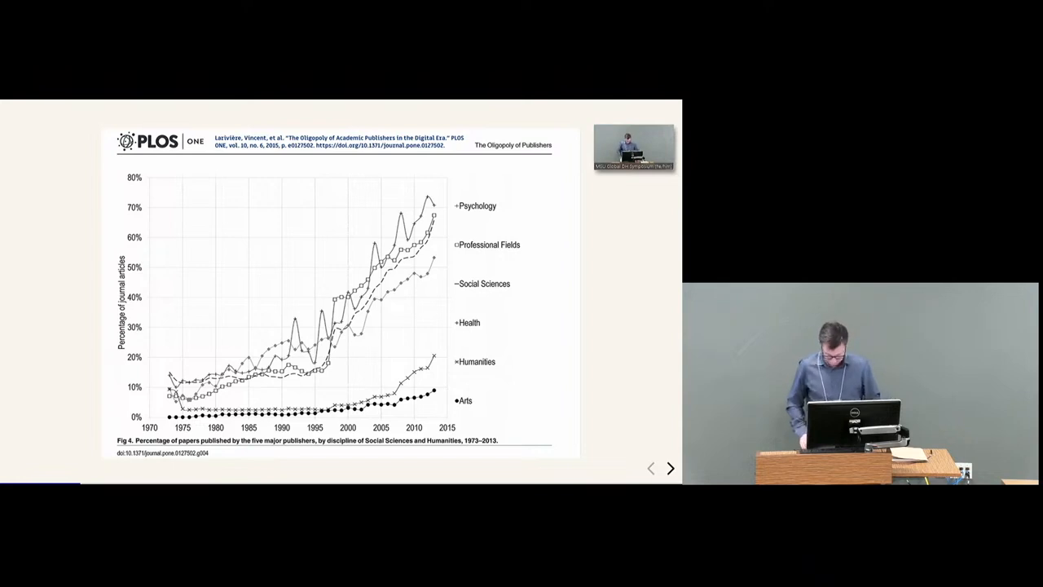
# - Step through The Case Study slide and its bullet points on to the Workflow pipeline diagram
pyautogui.click(670, 468)
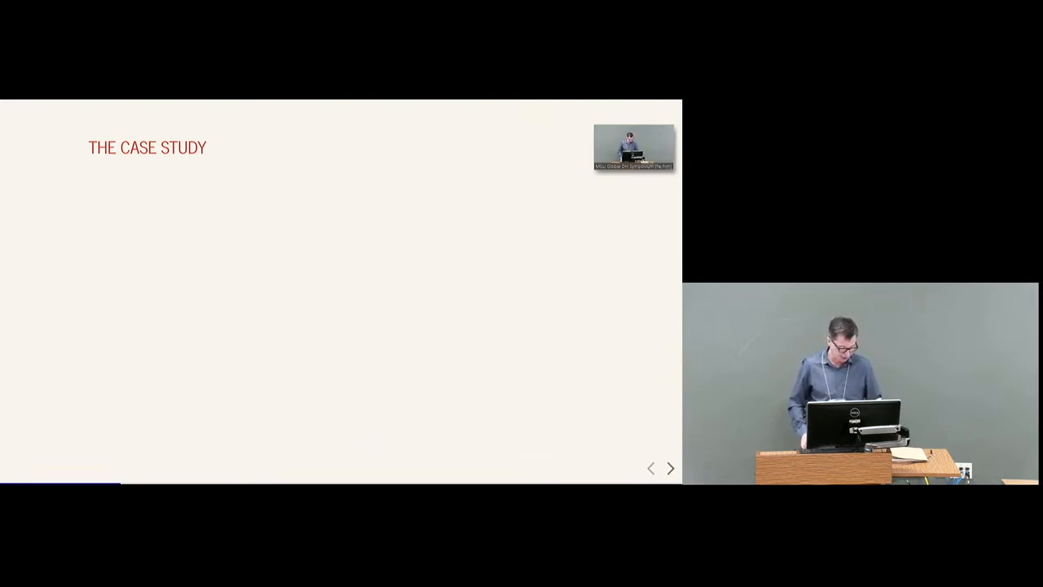
pyautogui.click(670, 467)
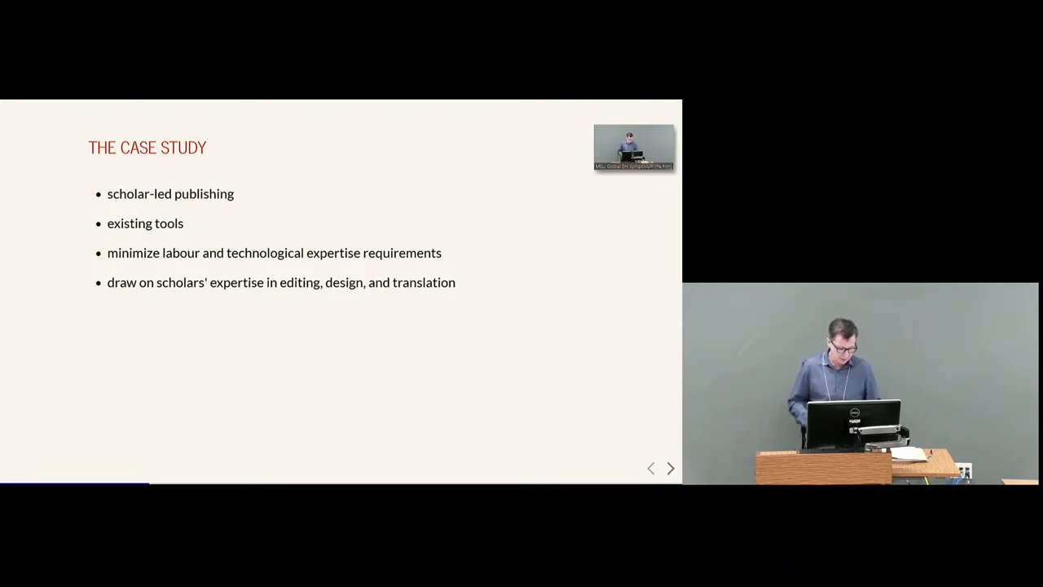
pyautogui.click(672, 467)
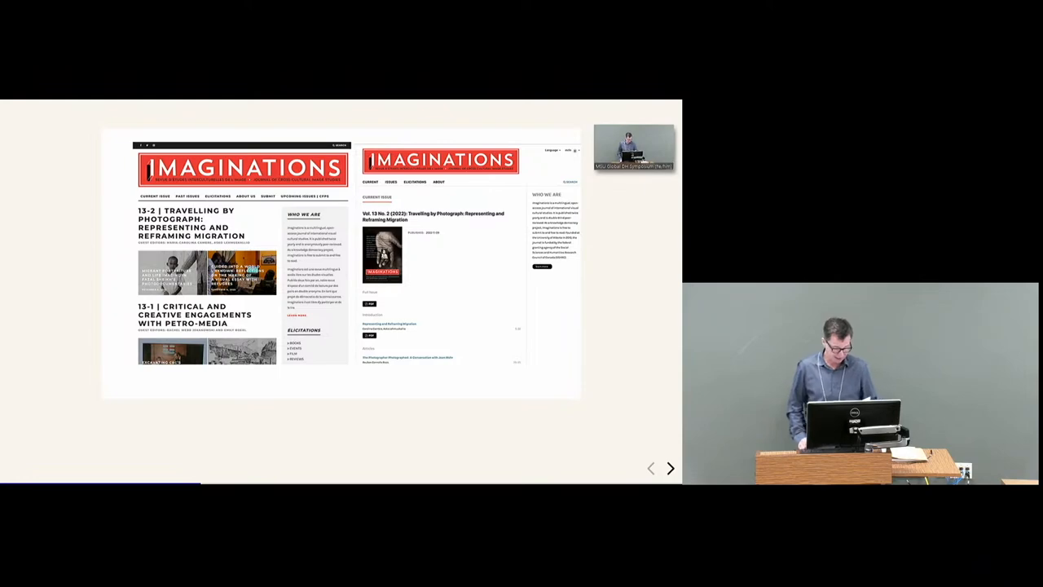
pyautogui.click(672, 468)
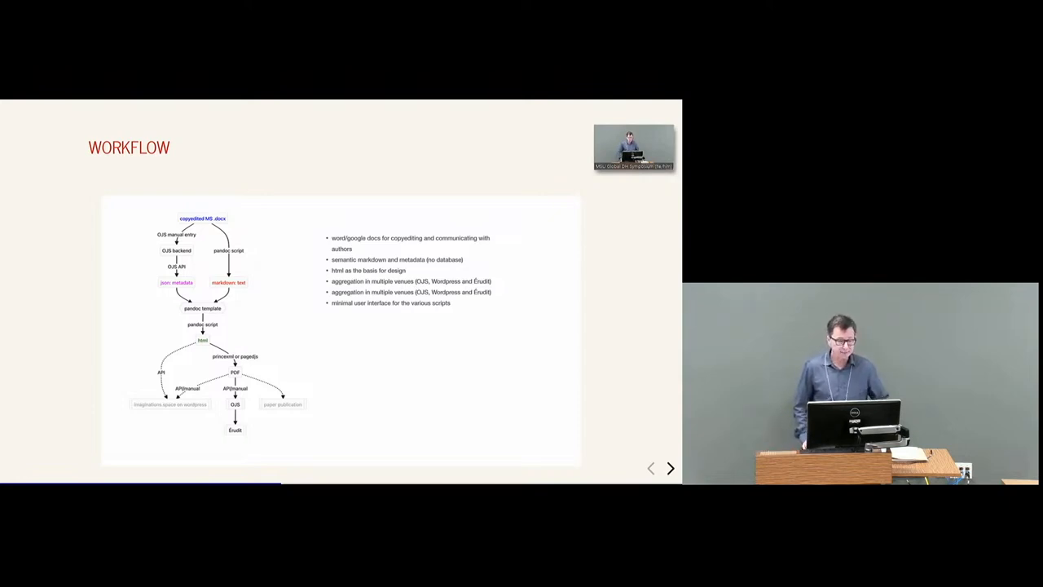
# - Move through the OJS Backend and Metadata slides, revisiting Metadata once, ending on Metadata Entry
pyautogui.click(671, 468)
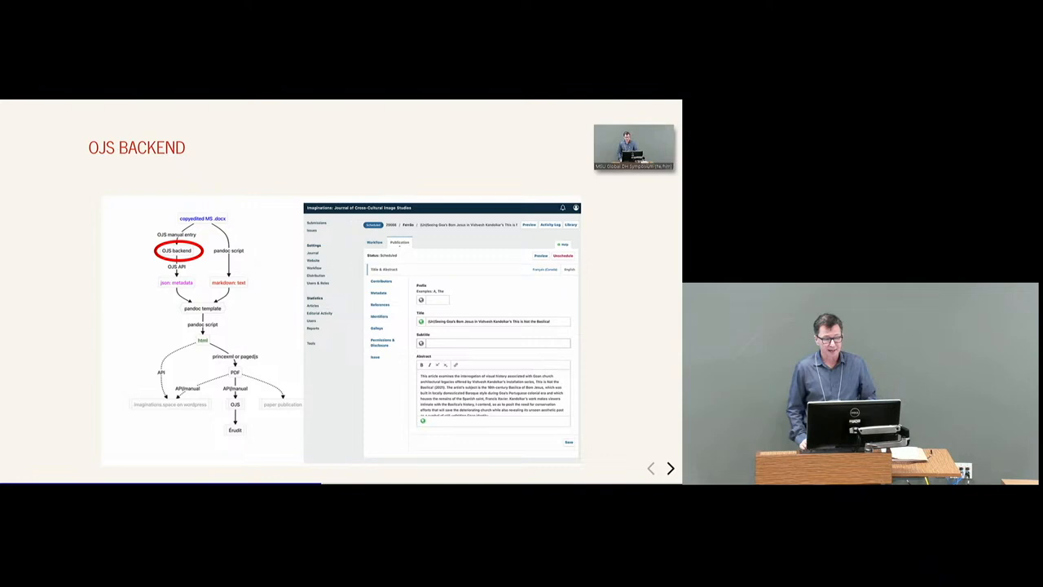
pyautogui.click(672, 468)
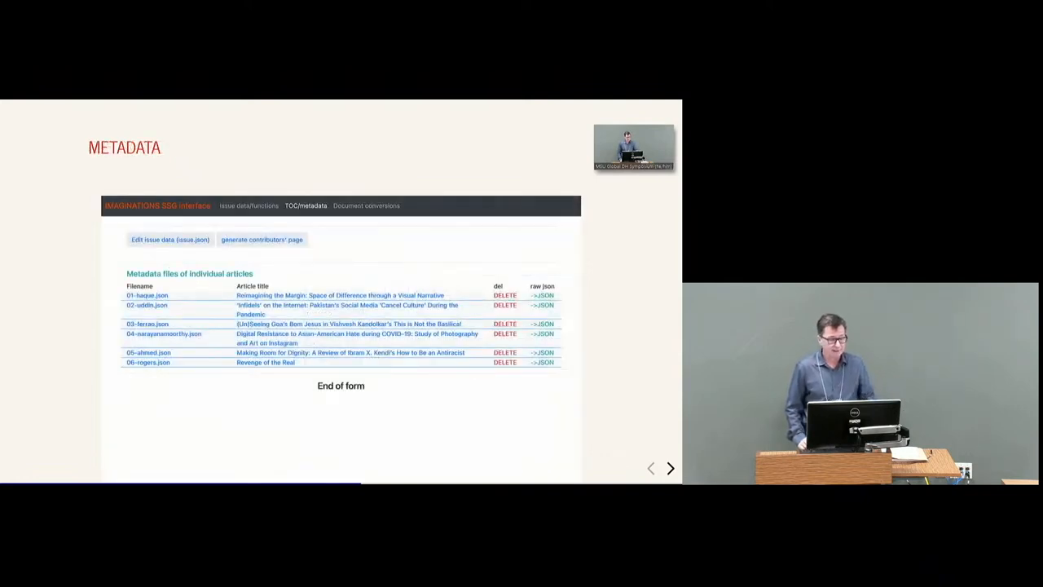
pyautogui.click(672, 468)
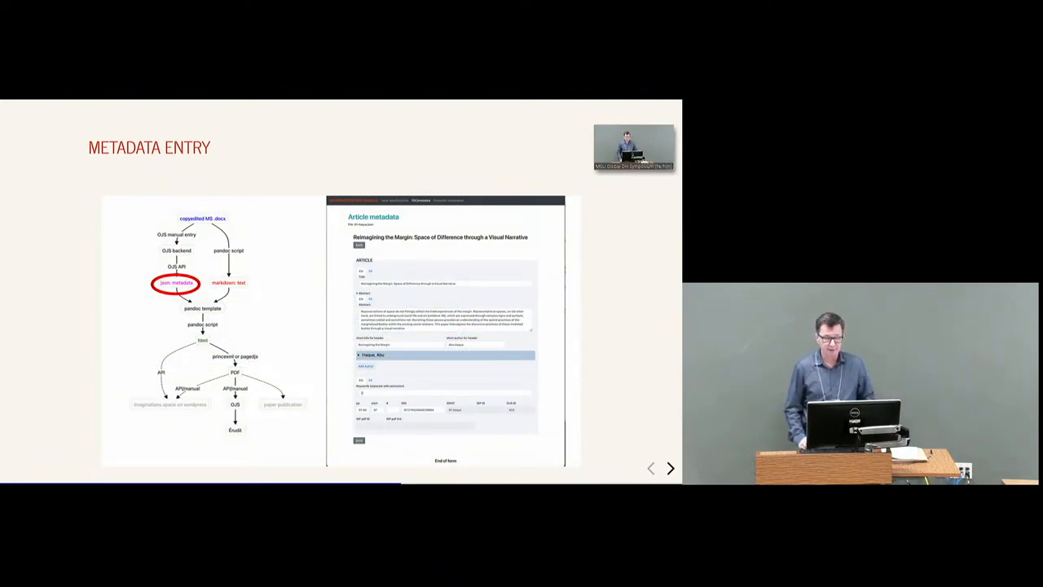
pyautogui.click(671, 468)
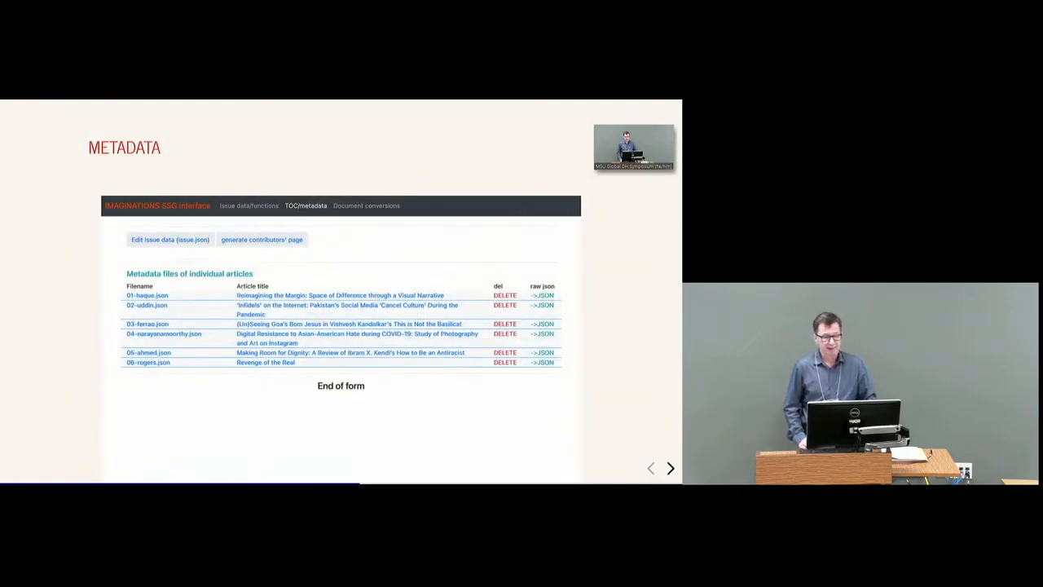
pyautogui.click(672, 468)
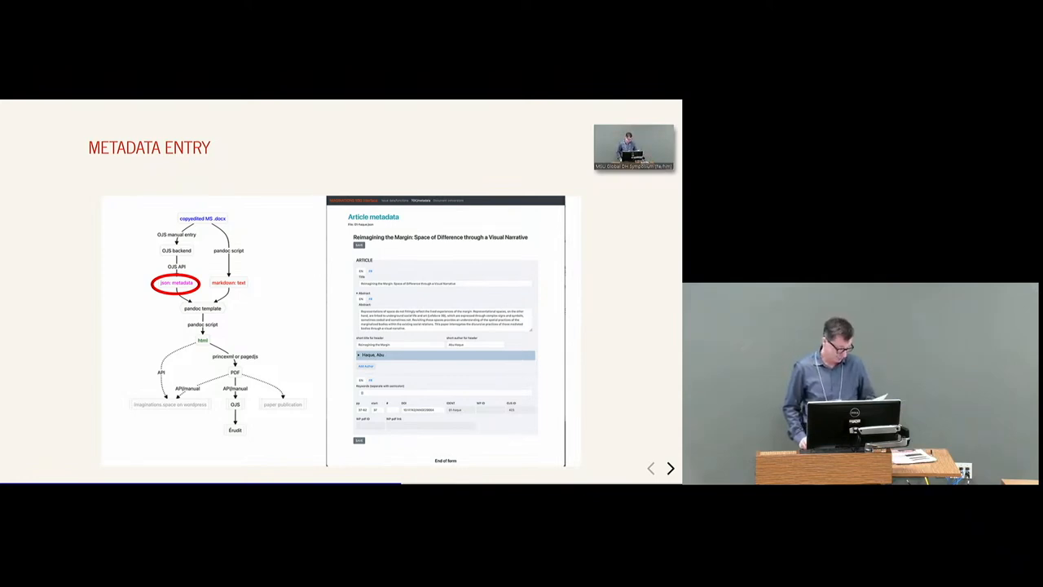
pyautogui.click(670, 467)
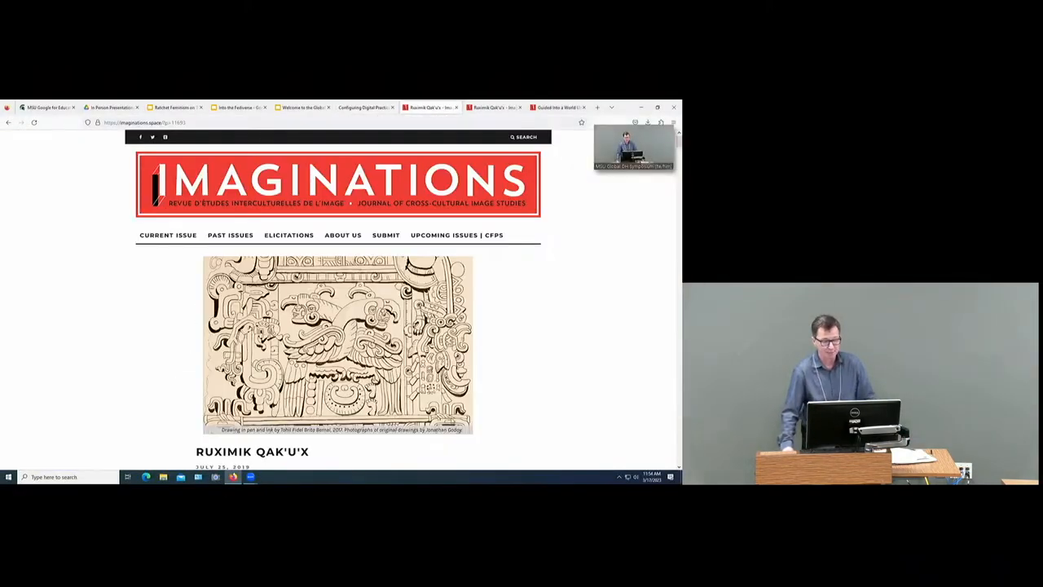
# - Scroll the Ruximik Qak'u'x essay past its contents and embedded video into the bilingual two-column text
pyautogui.scroll(-3)
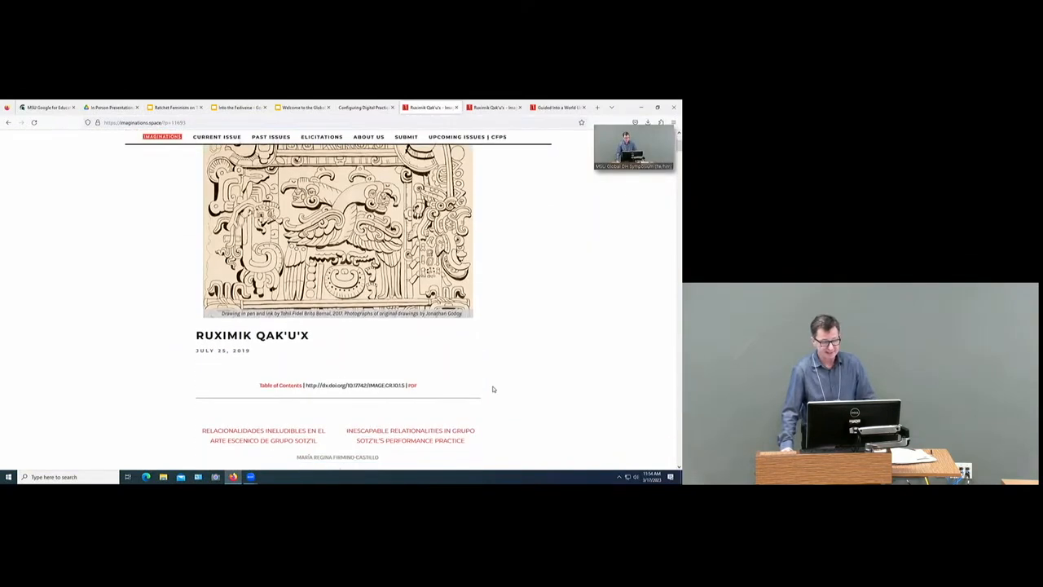
pyautogui.scroll(-3)
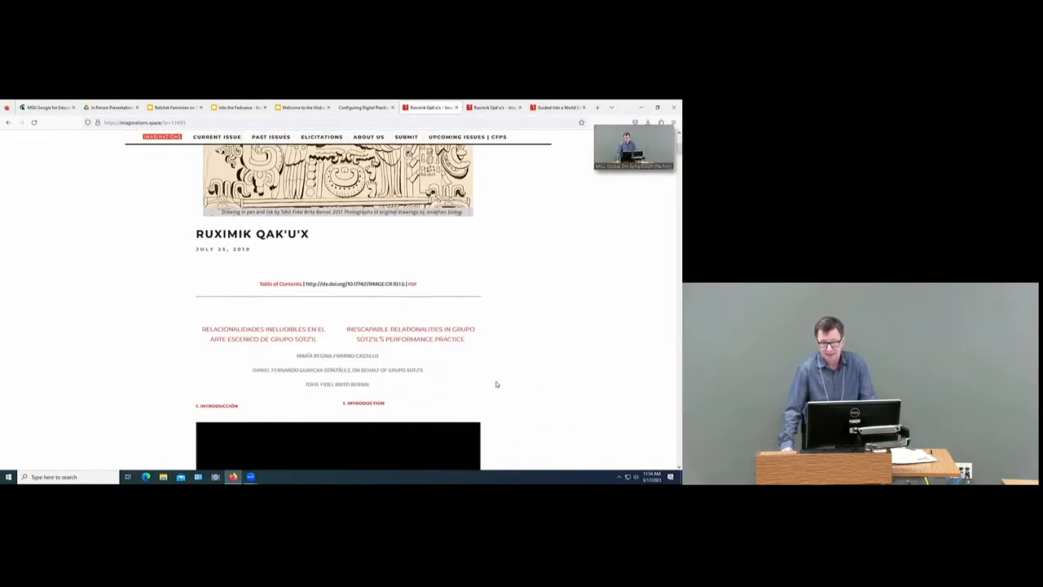
pyautogui.scroll(-3)
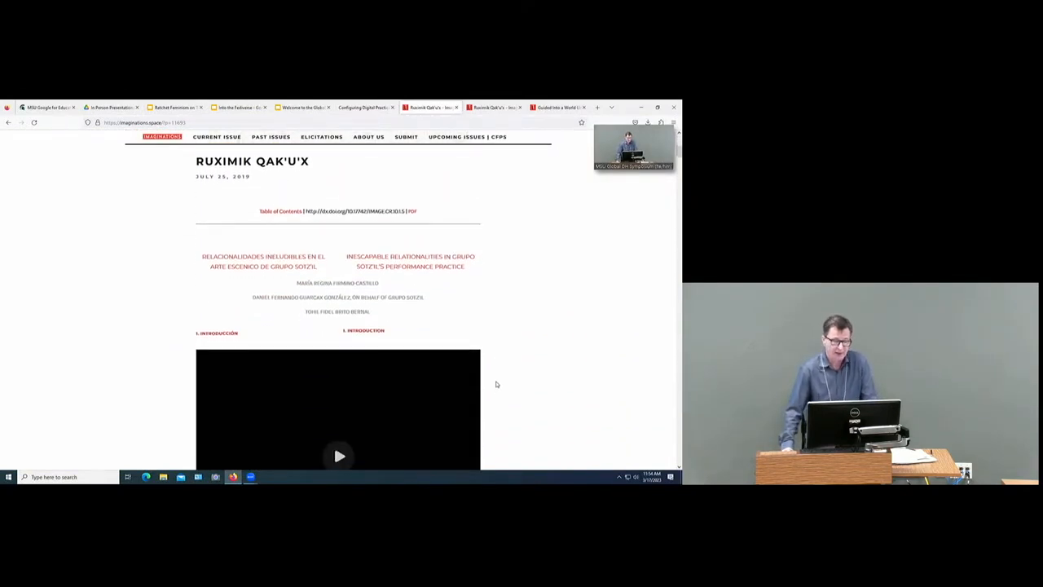
pyautogui.scroll(-3)
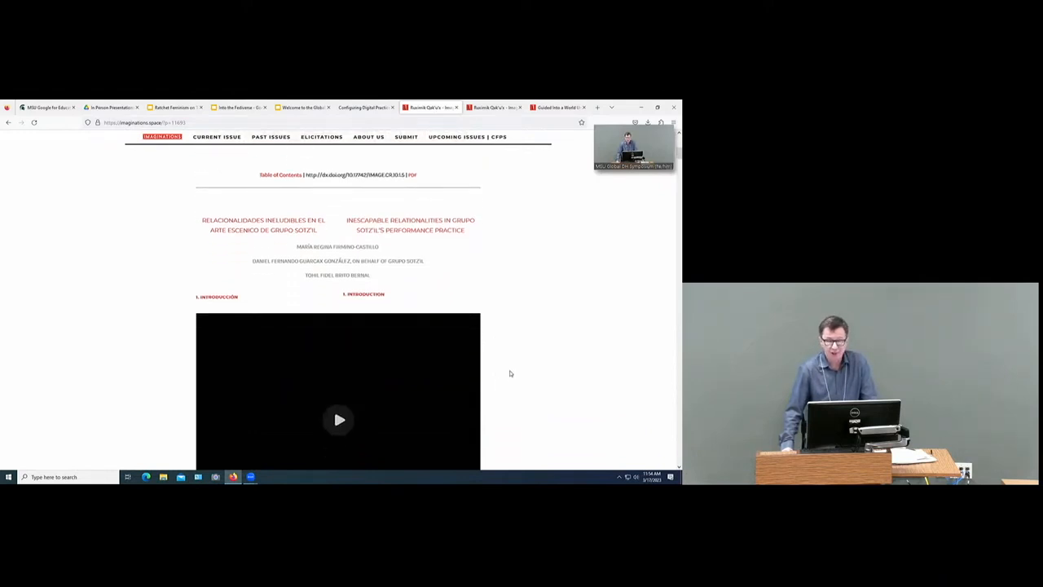
pyautogui.moveTo(512, 361)
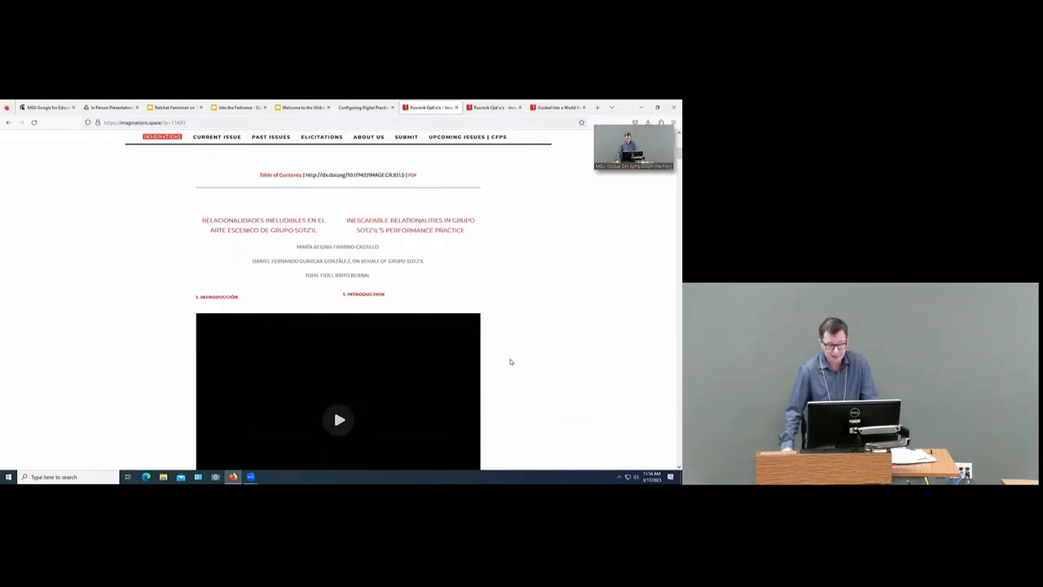
pyautogui.scroll(-3)
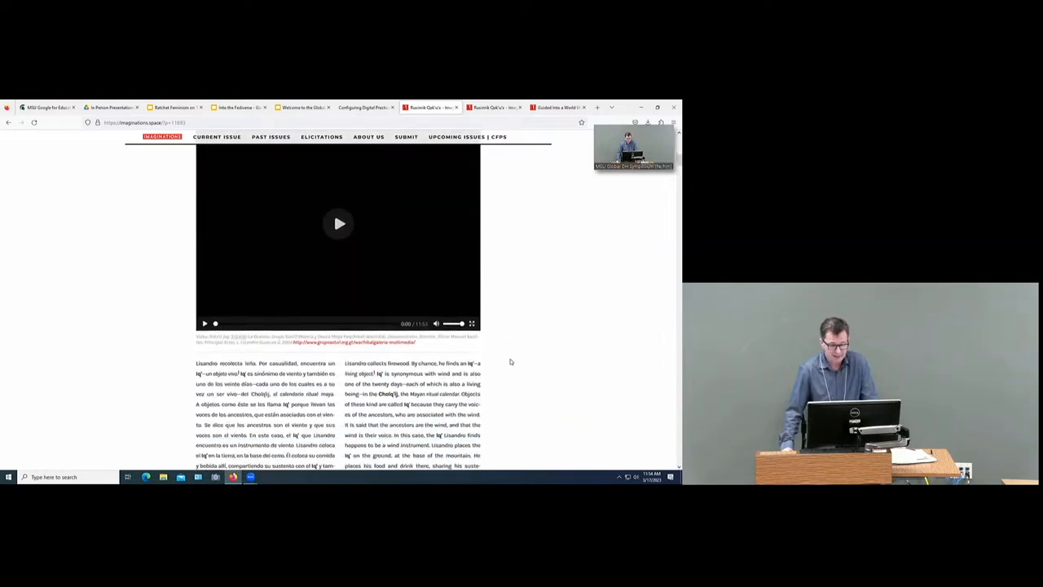
pyautogui.scroll(-3)
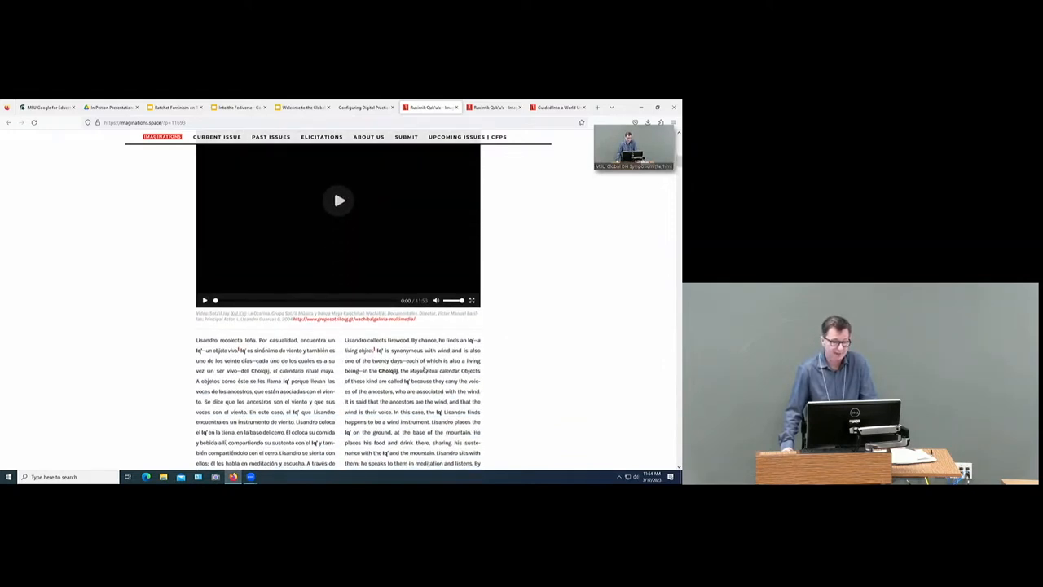
pyautogui.scroll(-3)
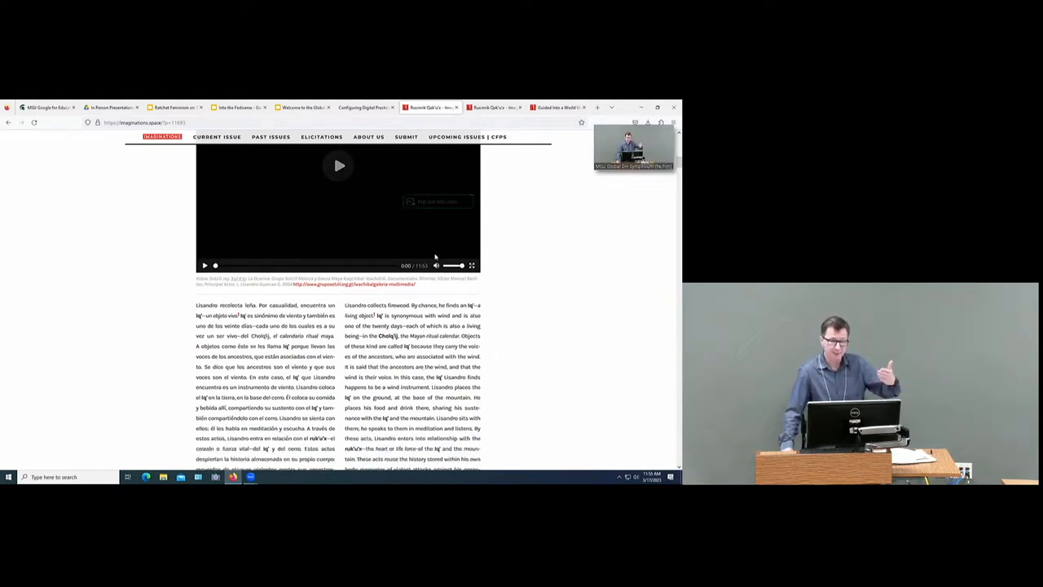
pyautogui.scroll(-3)
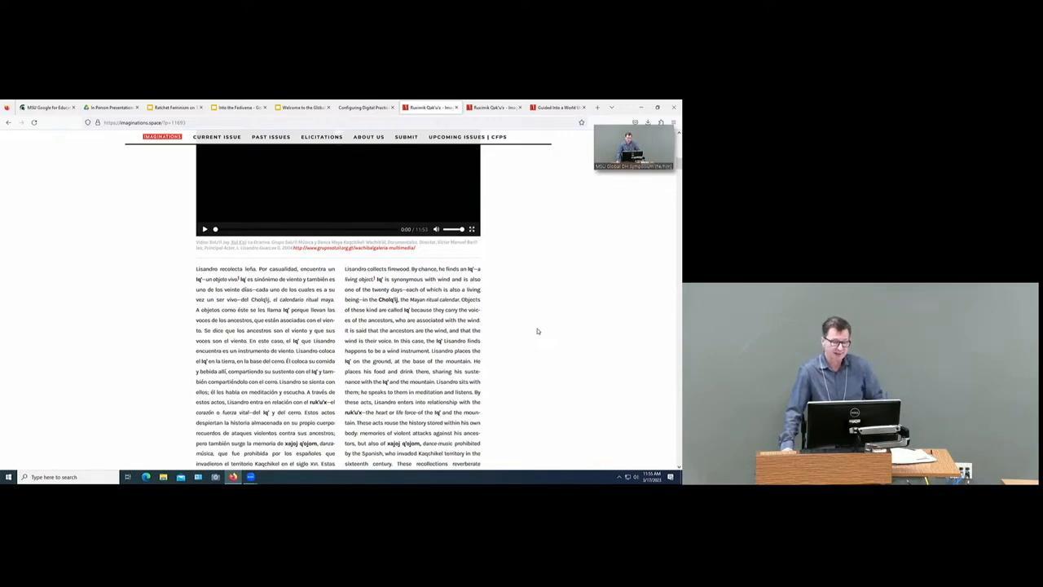
pyautogui.scroll(-3)
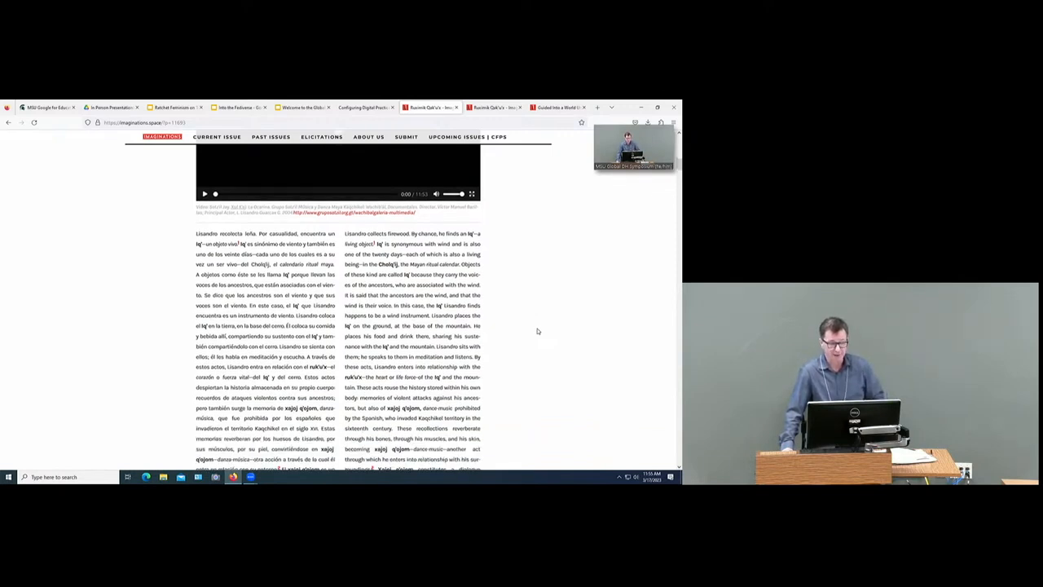
pyautogui.scroll(-3)
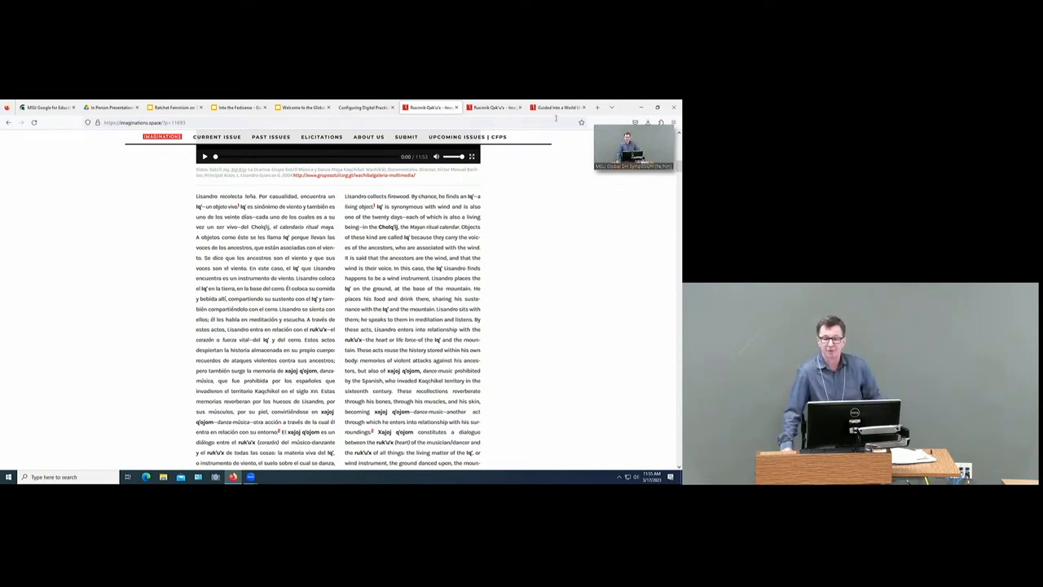
# - Switch to the refugees visual essay and scroll past its portrait photos and speech-bubble illustrations
pyautogui.click(557, 108)
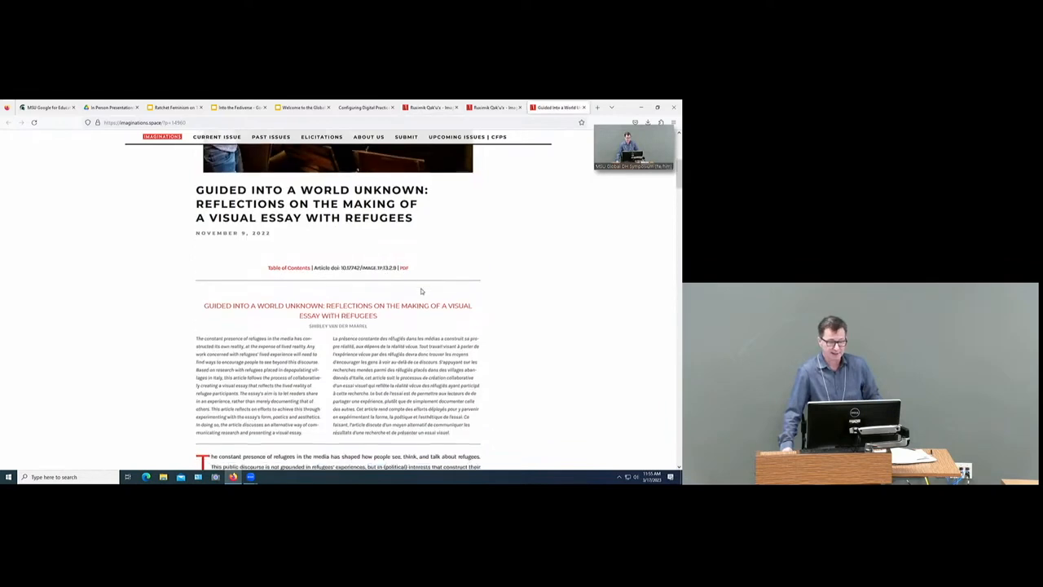
pyautogui.scroll(-3)
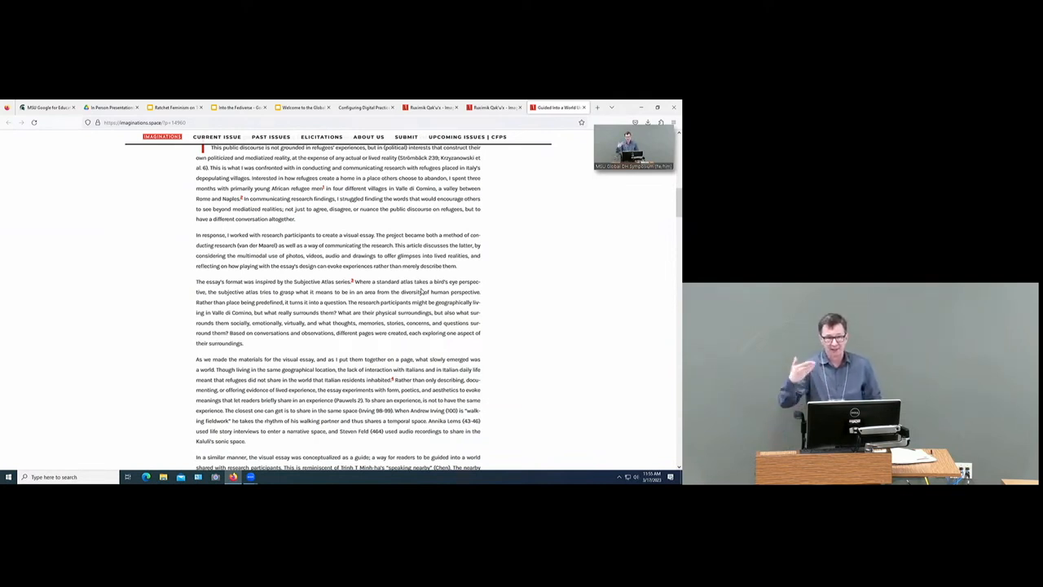
pyautogui.scroll(-3)
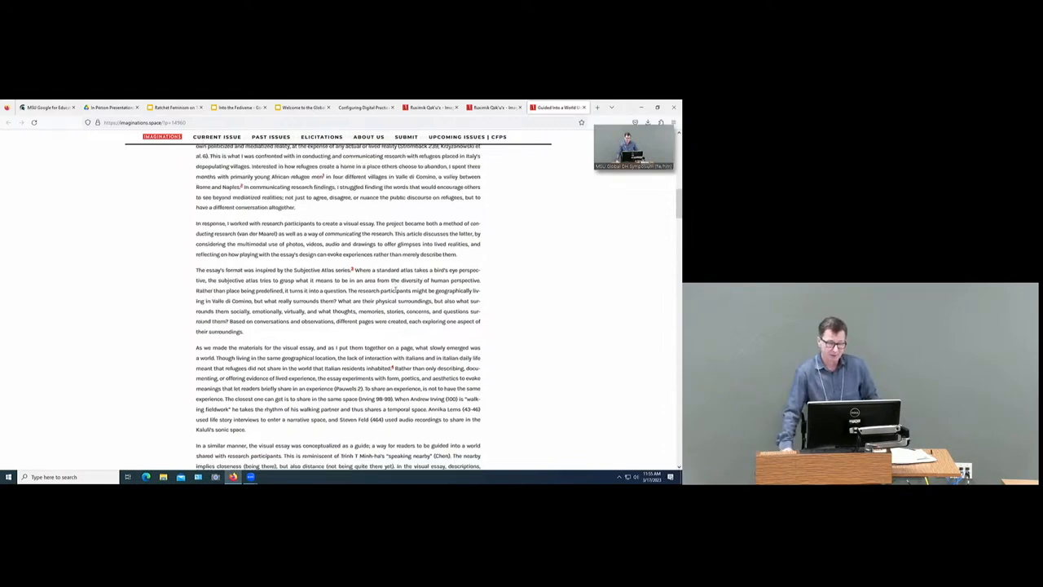
pyautogui.scroll(-3)
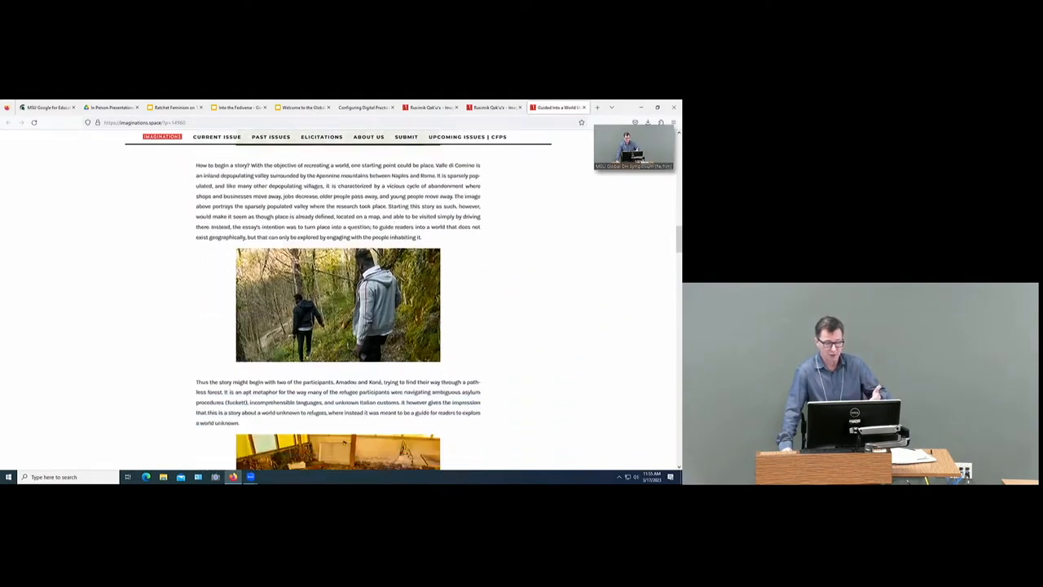
pyautogui.scroll(-3)
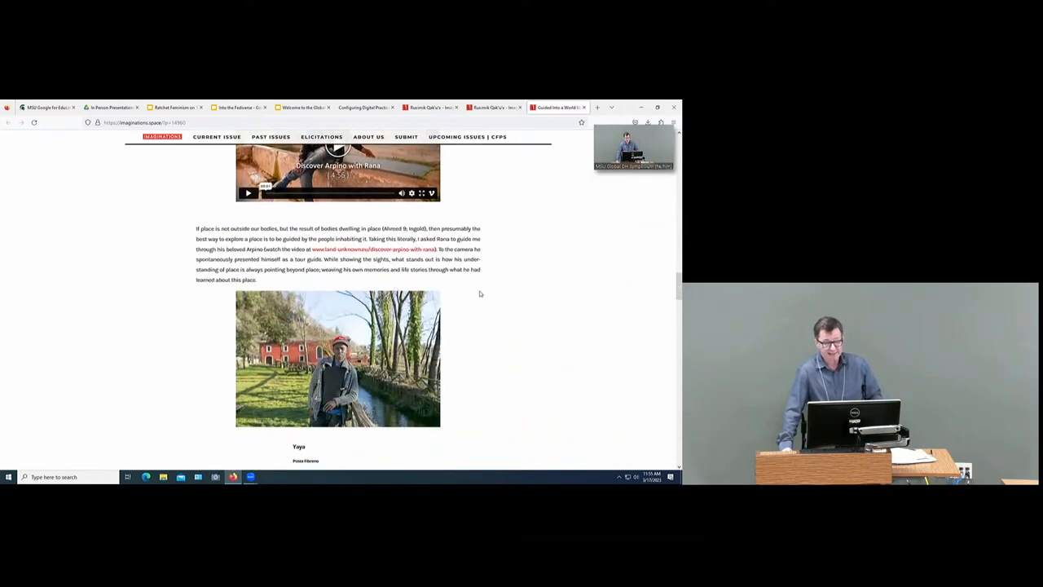
pyautogui.scroll(-3)
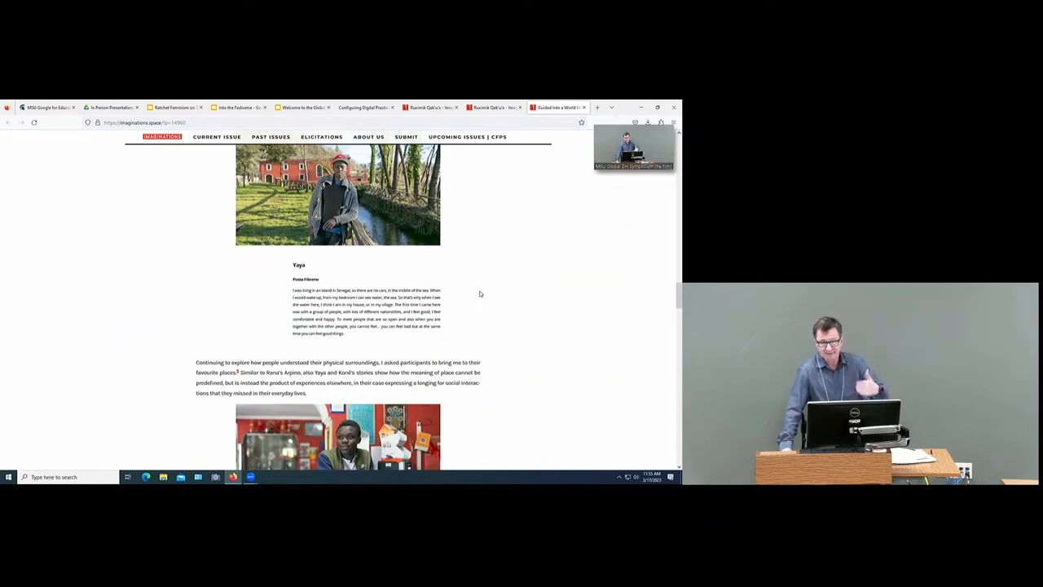
pyautogui.scroll(-3)
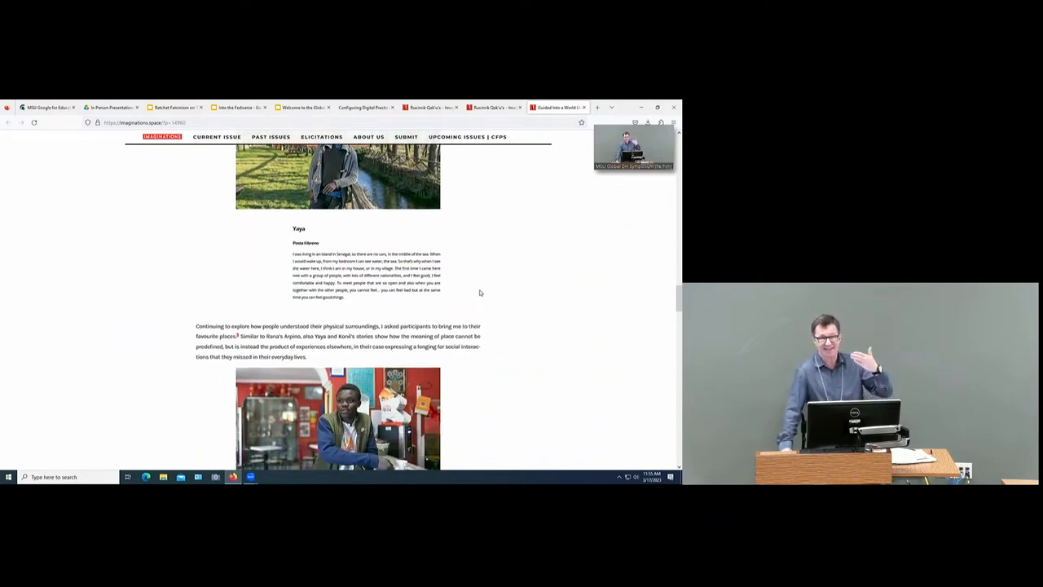
# - Continue down the essay to the annotated phone-screen diagrams
pyautogui.scroll(-3)
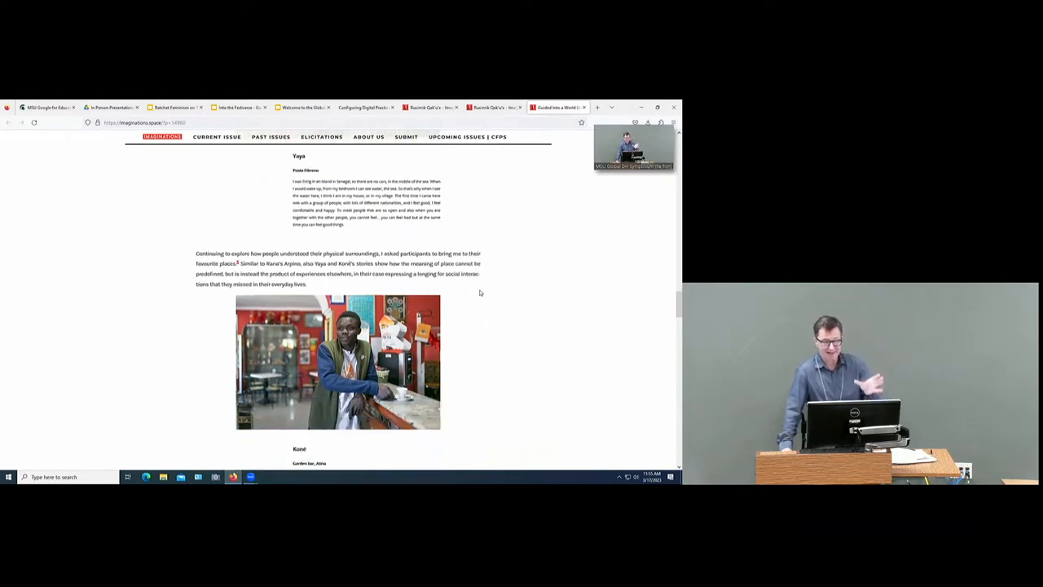
pyautogui.scroll(-3)
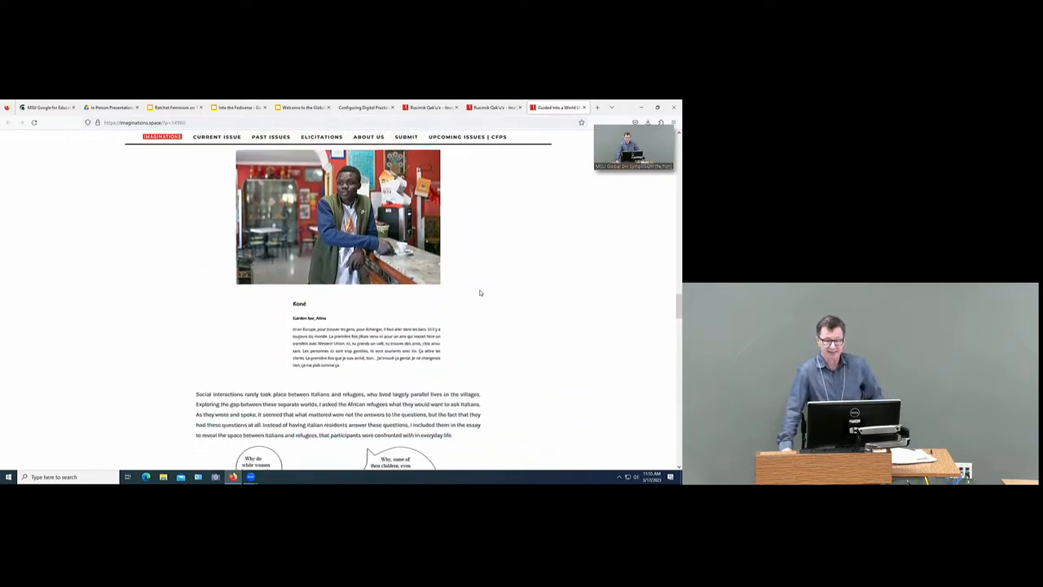
pyautogui.scroll(-3)
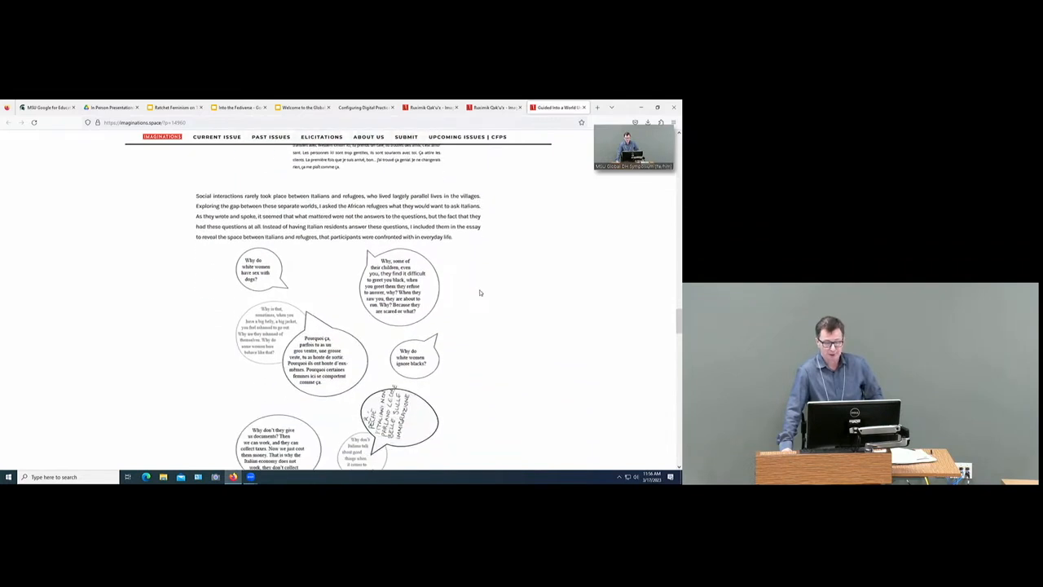
pyautogui.scroll(-3)
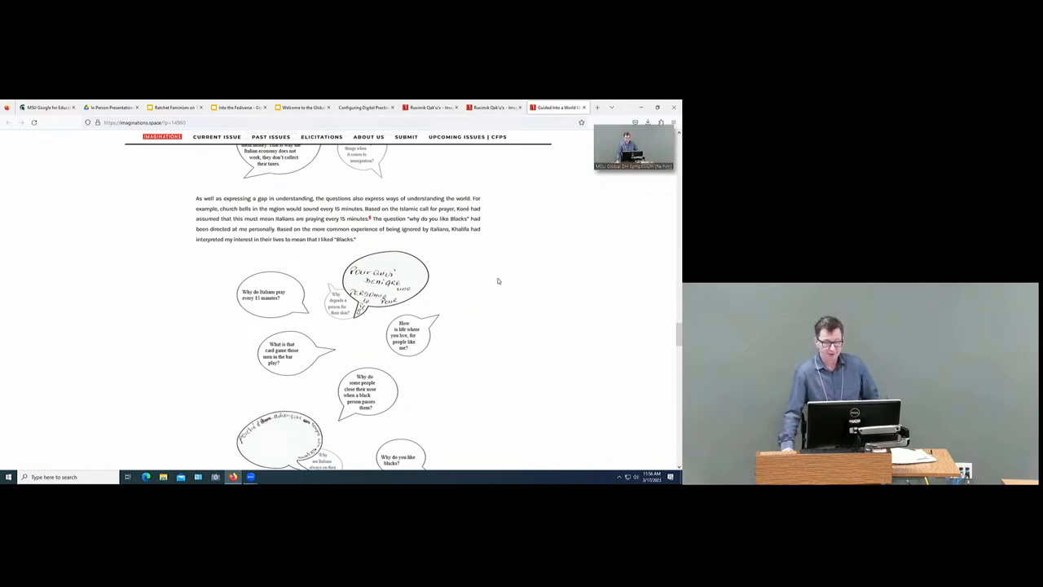
pyautogui.scroll(-3)
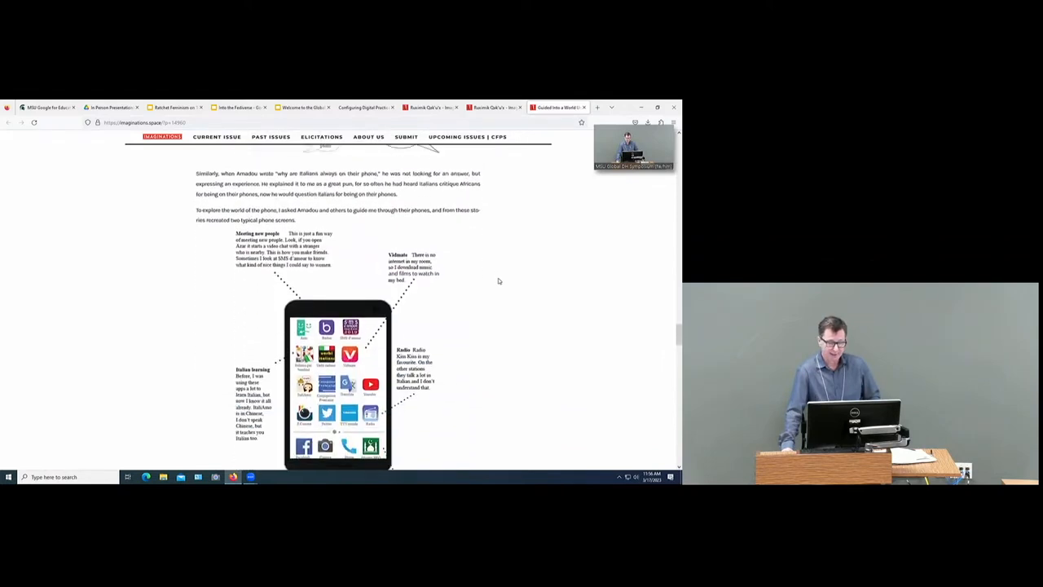
pyautogui.scroll(-3)
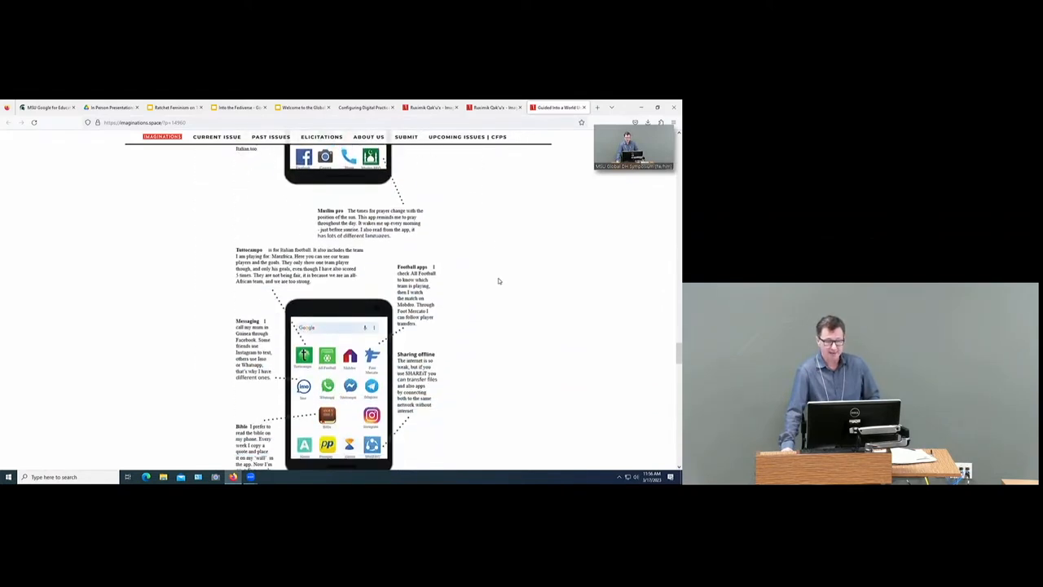
pyautogui.moveTo(365, 107)
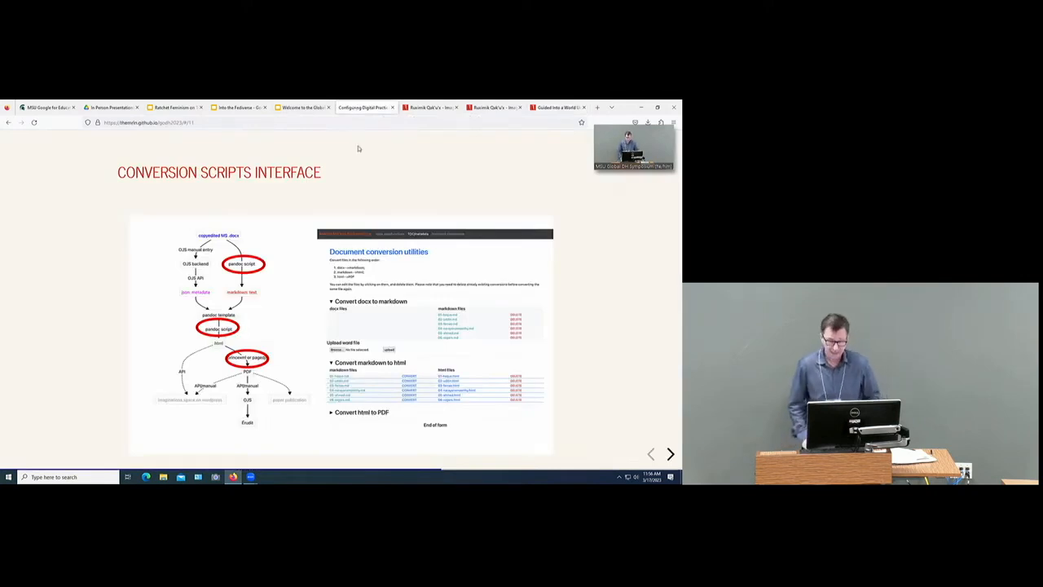
# - Advance the deck to the Conclusions/Questions slide with its first question on curating academic knowledge
pyautogui.click(670, 453)
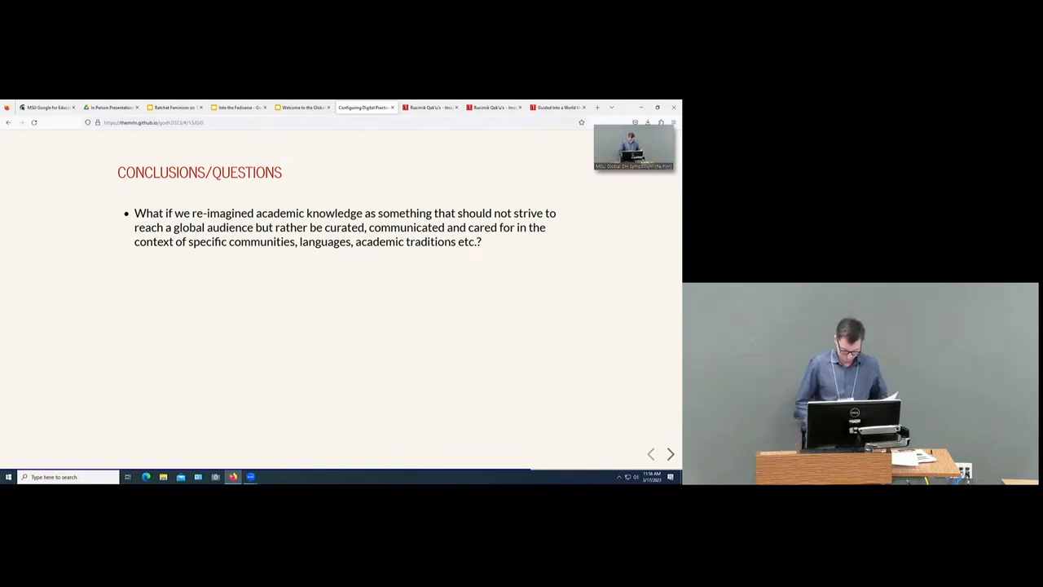
# - Reveal the second bullet on traditional and emerging formats co-existing as instruments of care
pyautogui.press('F11')
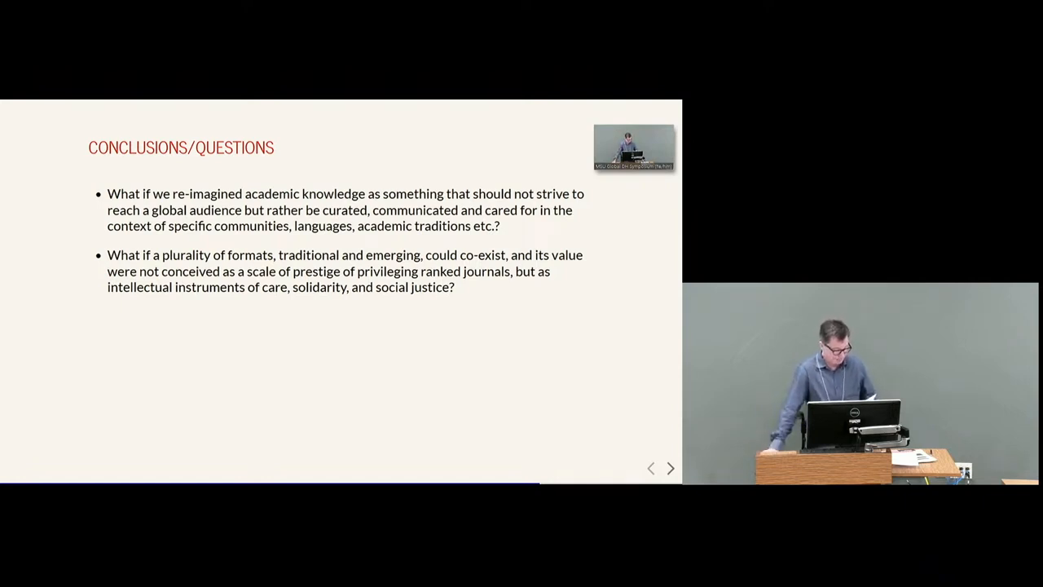
# - Reveal the third bullet re-imagining academic publishing as collective stewardship of plural knowledges
pyautogui.click(672, 467)
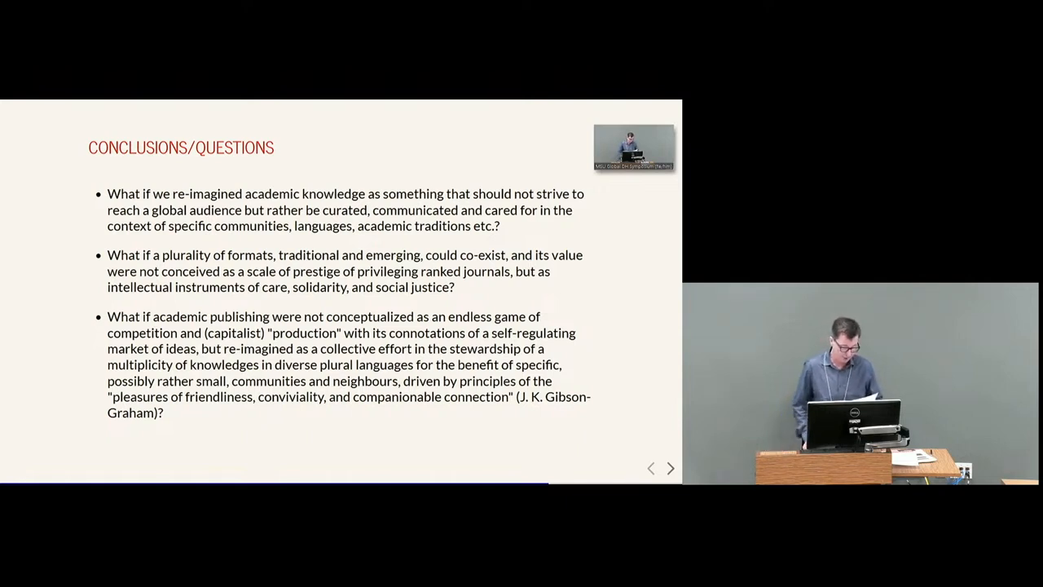